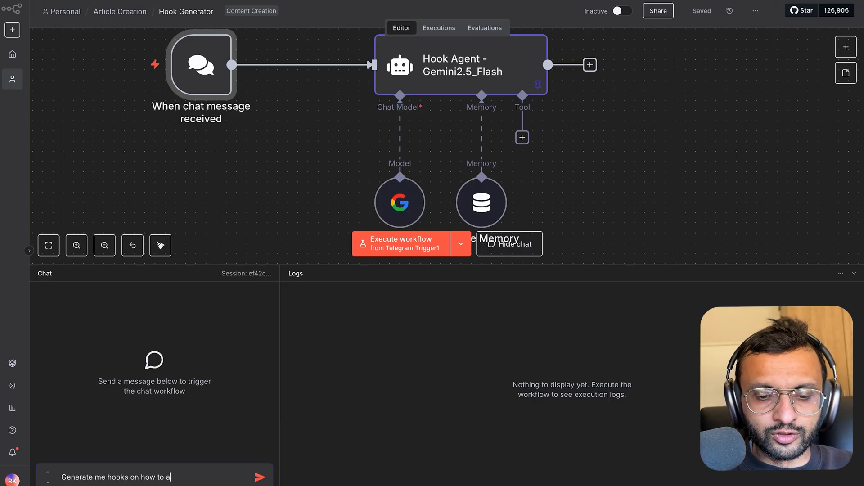
- Submit the chat request for hooks about automating business with n8n to run the workflow
type("utomate business i")
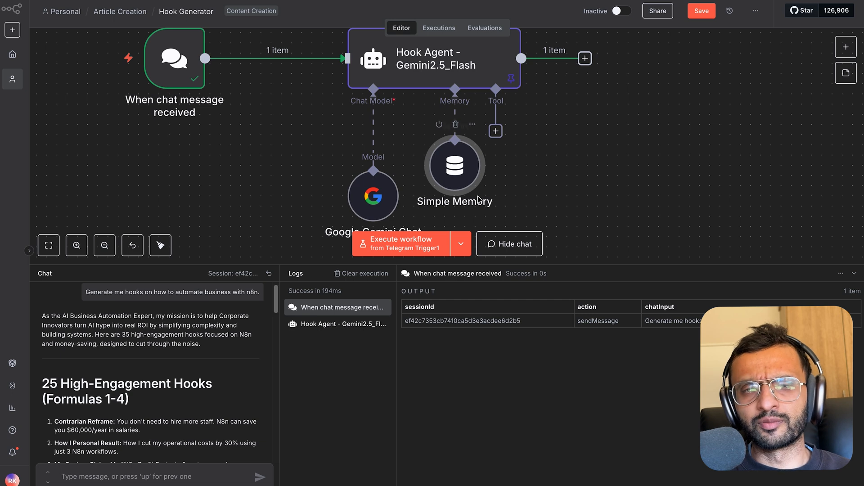
scroll("down", 3)
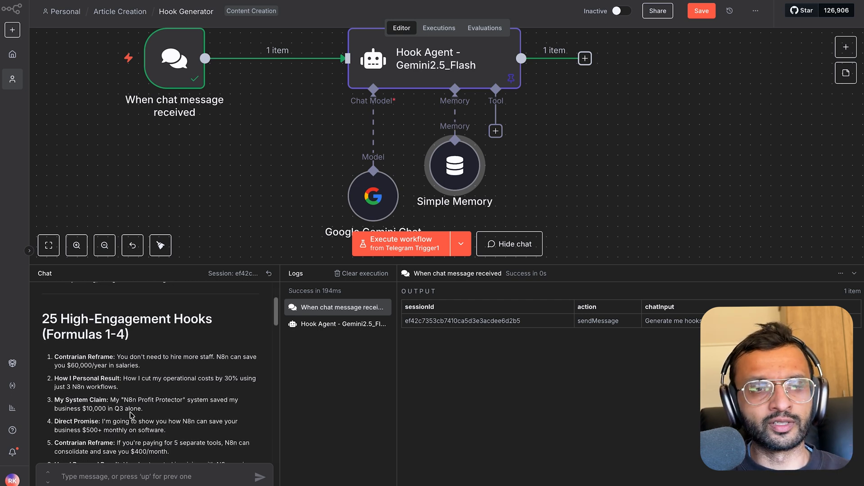
scroll("down", 3)
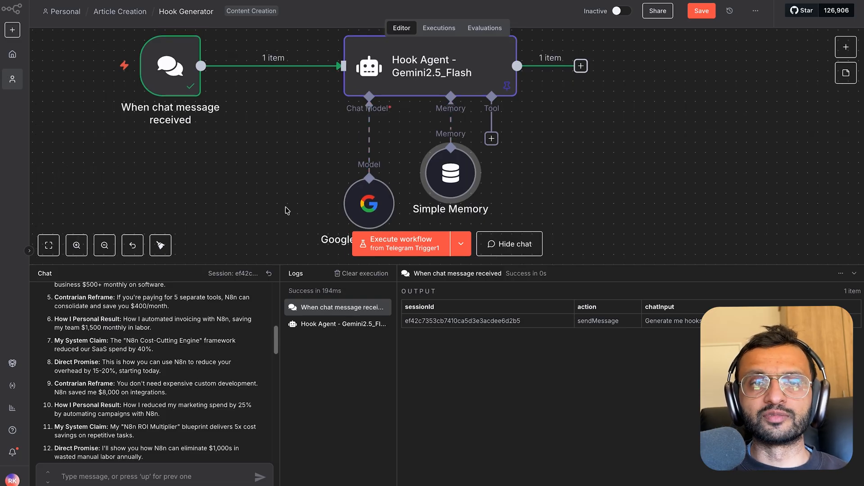
mouse_move(278, 204)
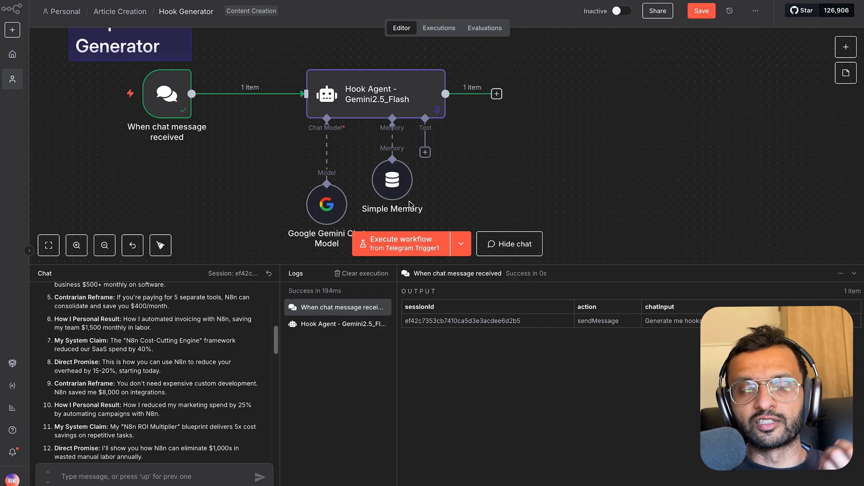
mouse_move(287, 129)
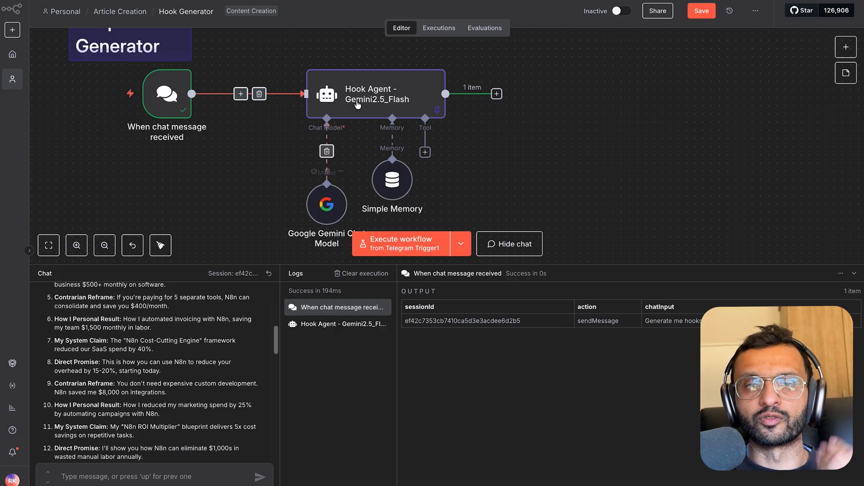
- Bring up the Hook Agent settings and browse the LinkedIn Content Playbook source material
double_click(376, 94)
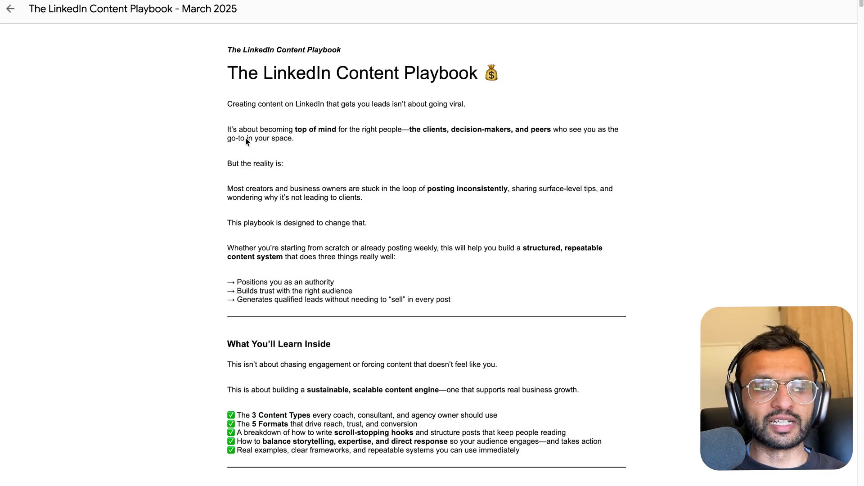
scroll("down", 3)
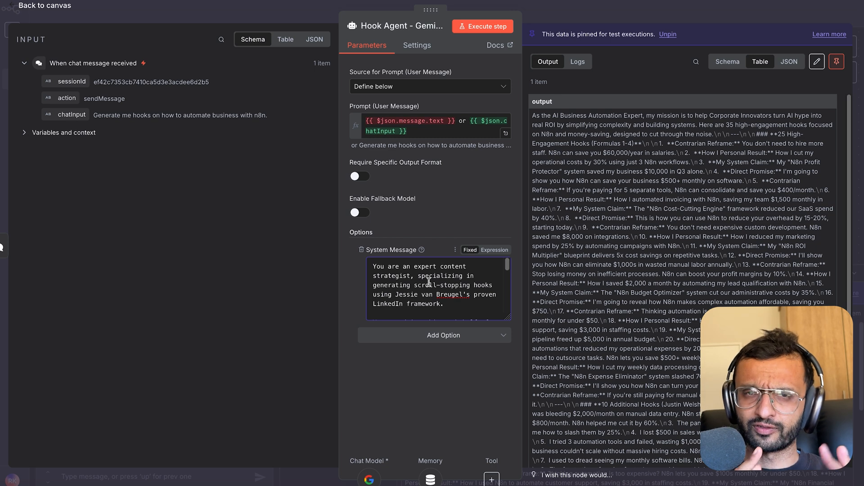
- Scroll the Hook Agent parameters down to the hook-strategist System Message
scroll("down", 3)
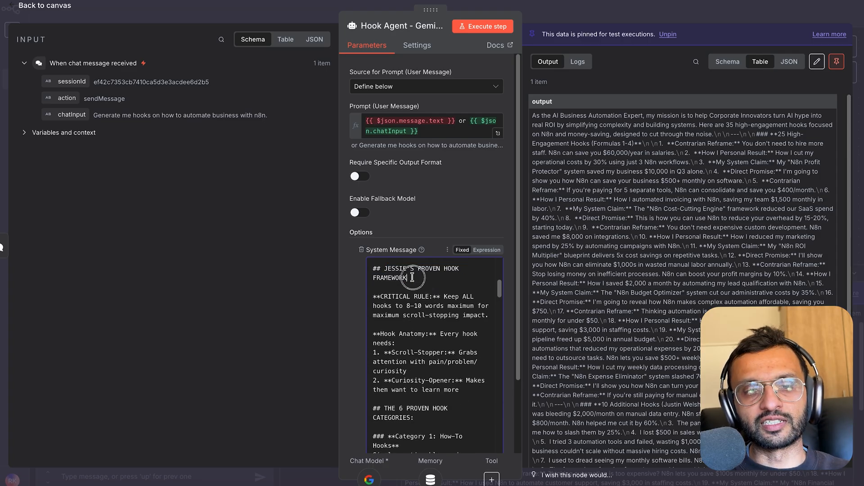
scroll("down", 3)
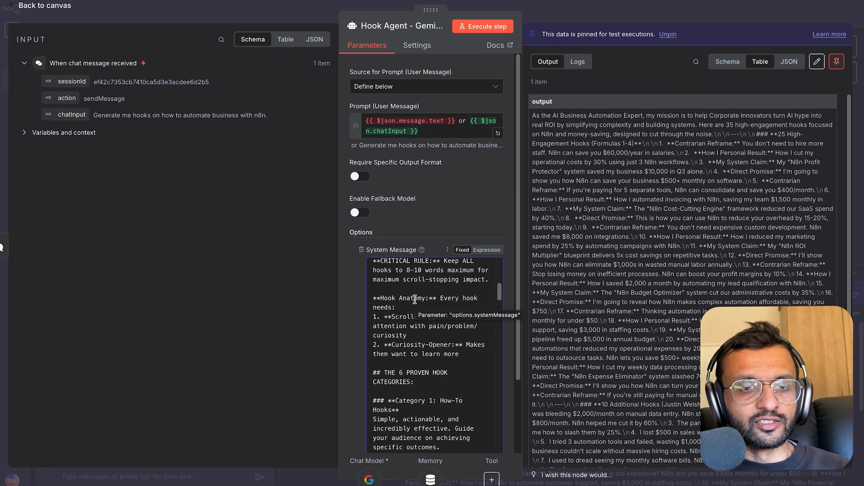
scroll("down", 3)
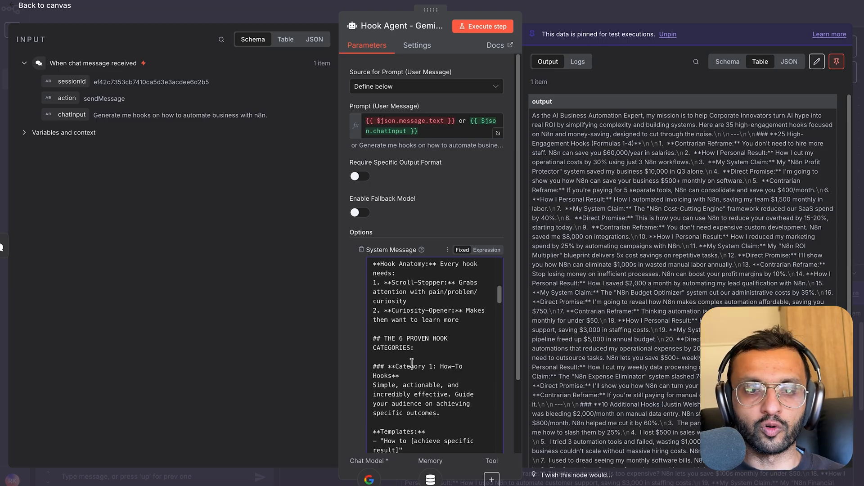
scroll("down", 3)
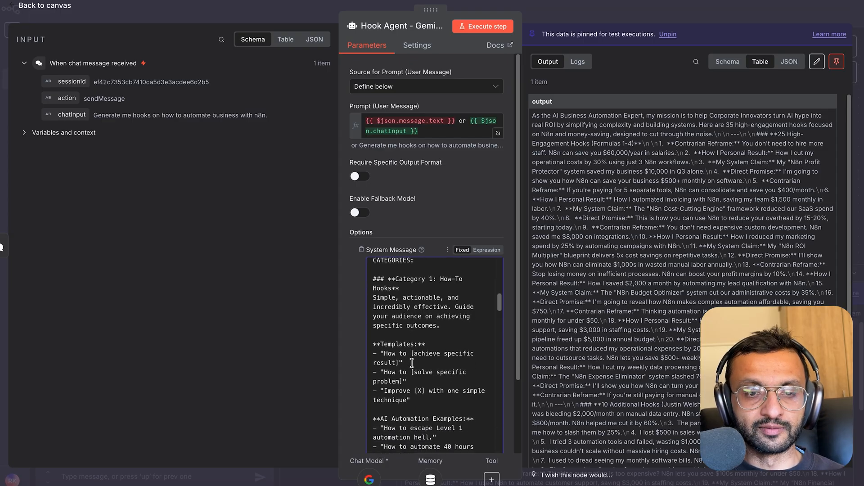
scroll("down", 3)
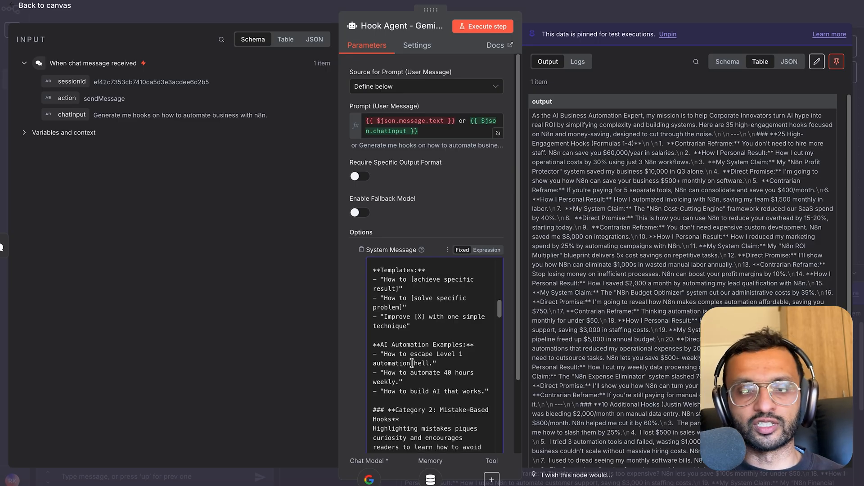
scroll("down", 3)
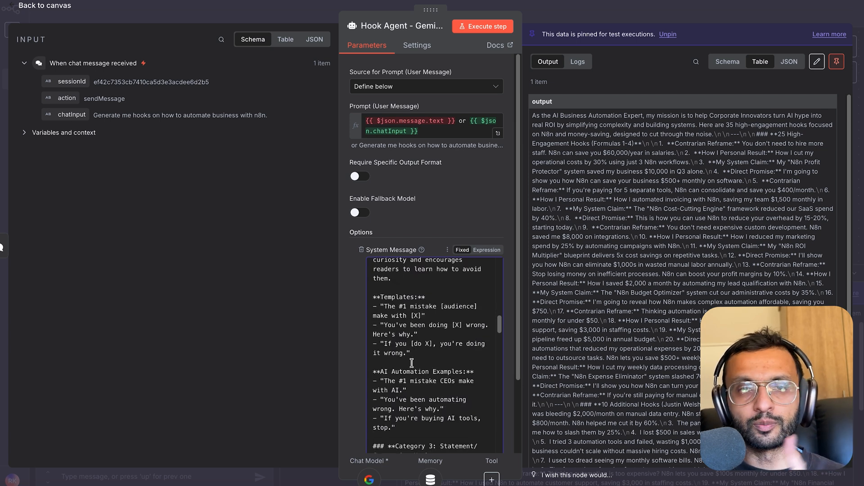
scroll("down", 3)
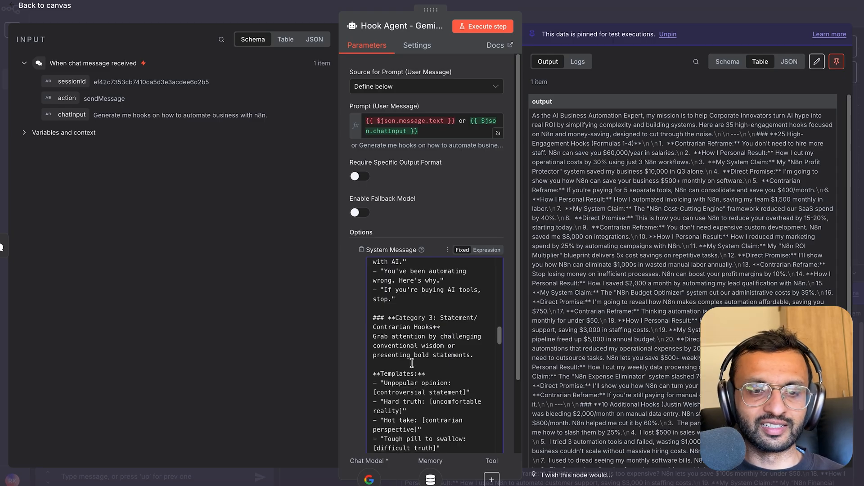
scroll("down", 3)
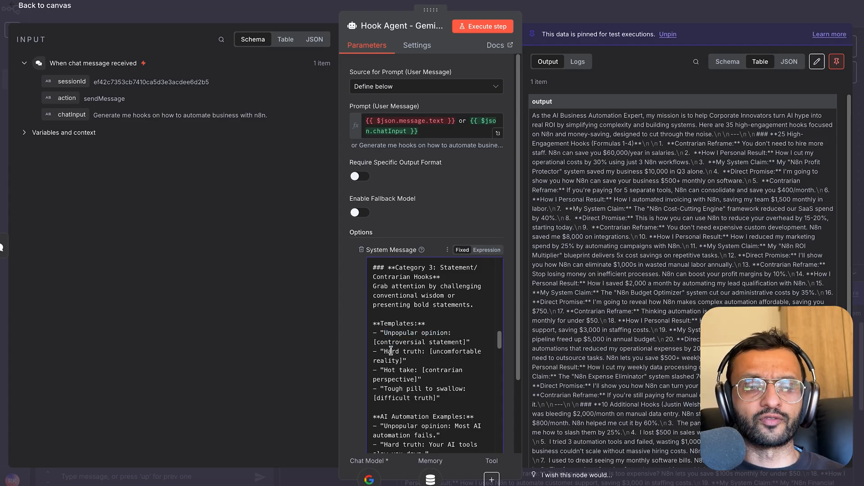
scroll("down", 3)
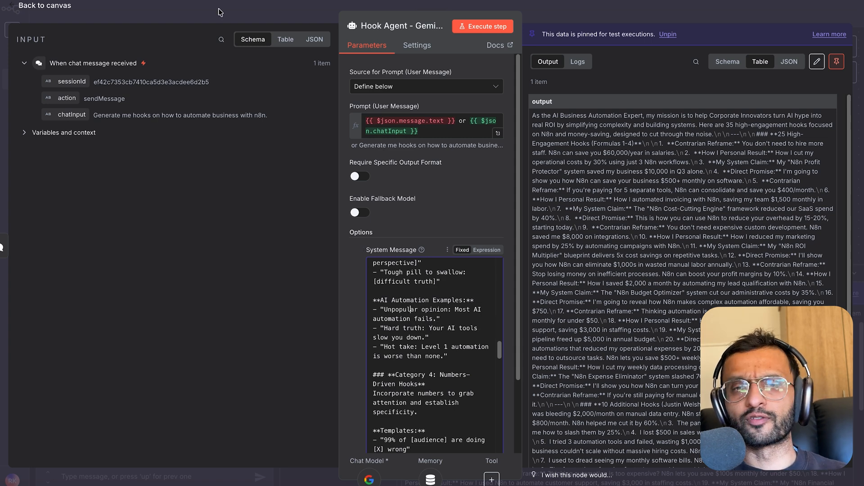
- Leave the Hook Generator workflow without saving and pan across the Content Workflow canvas
left_click(44, 5)
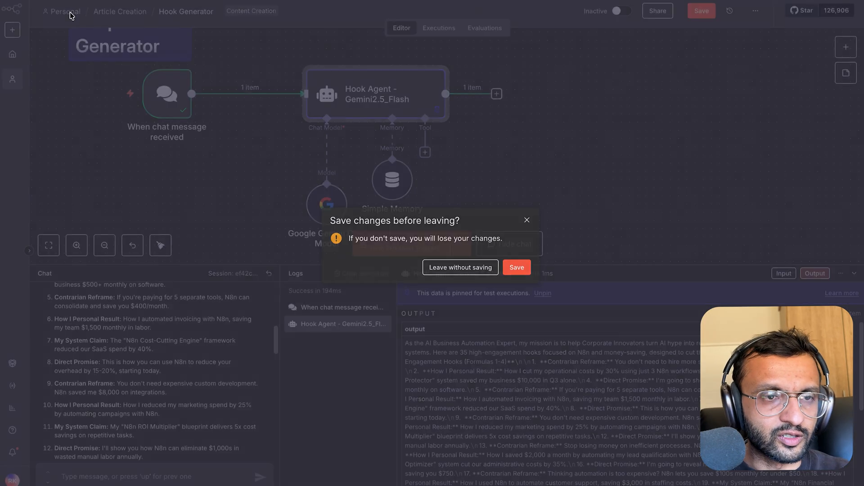
left_click(460, 267)
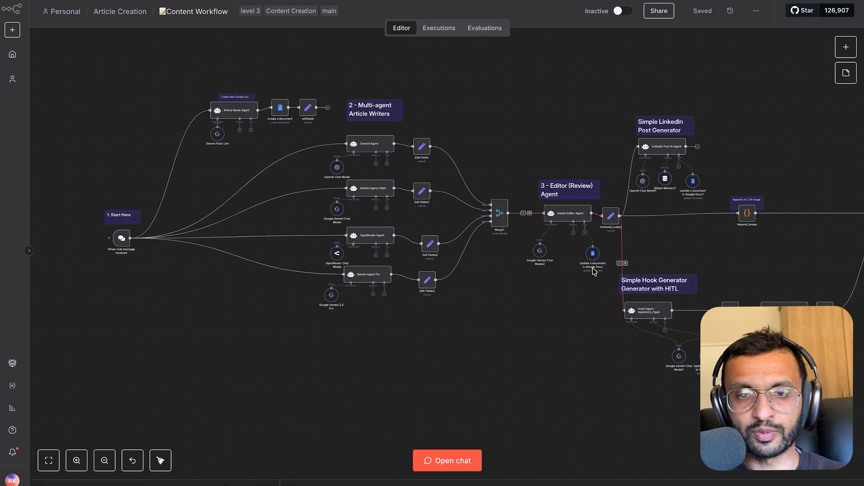
left_click_drag(594, 270, 427, 316)
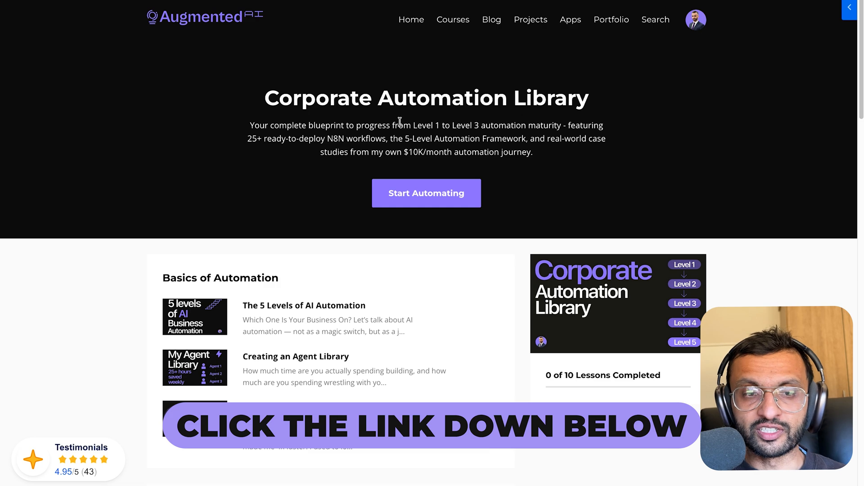
scroll("down", 3)
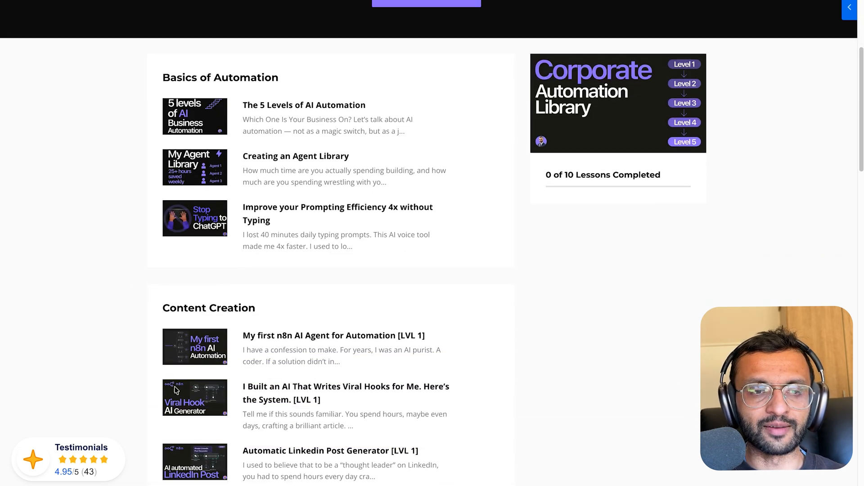
scroll("down", 3)
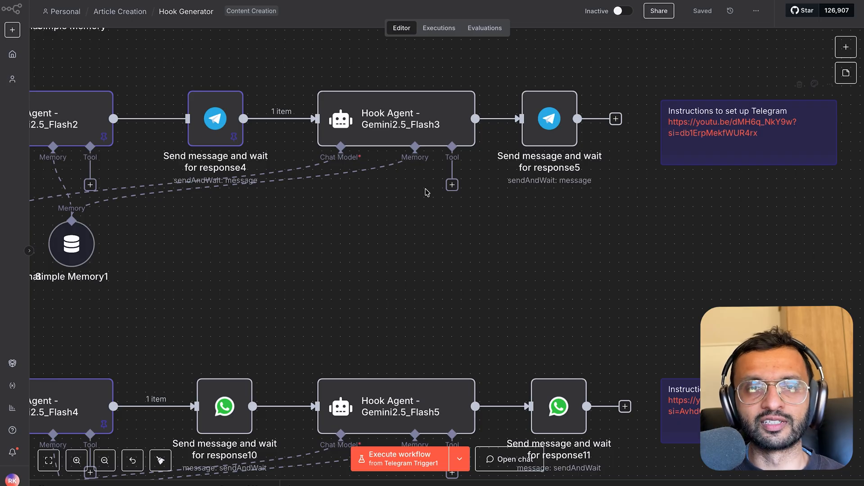
mouse_move(423, 194)
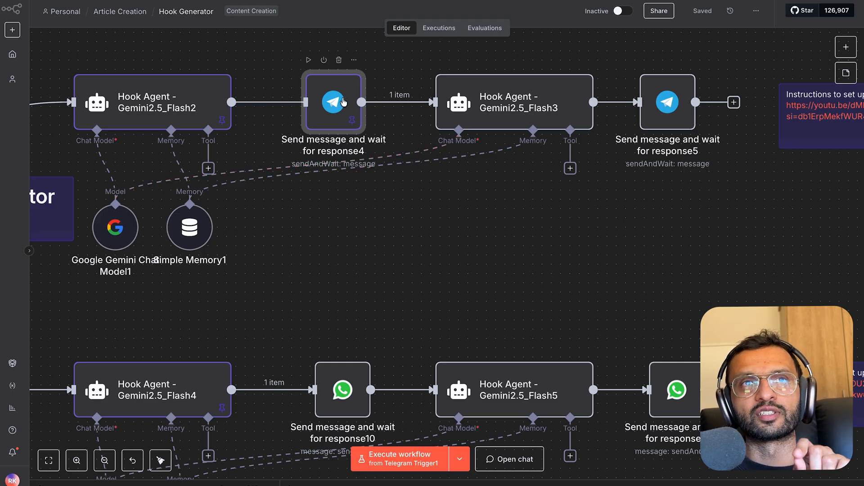
mouse_move(347, 180)
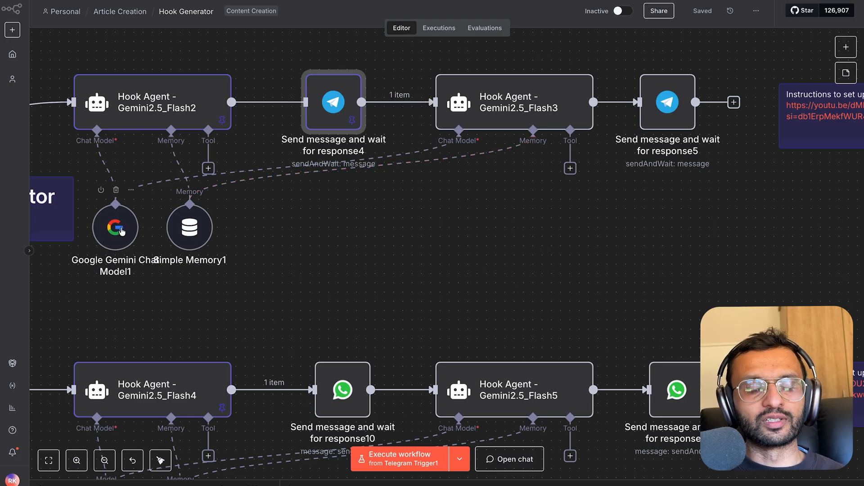
mouse_move(482, 304)
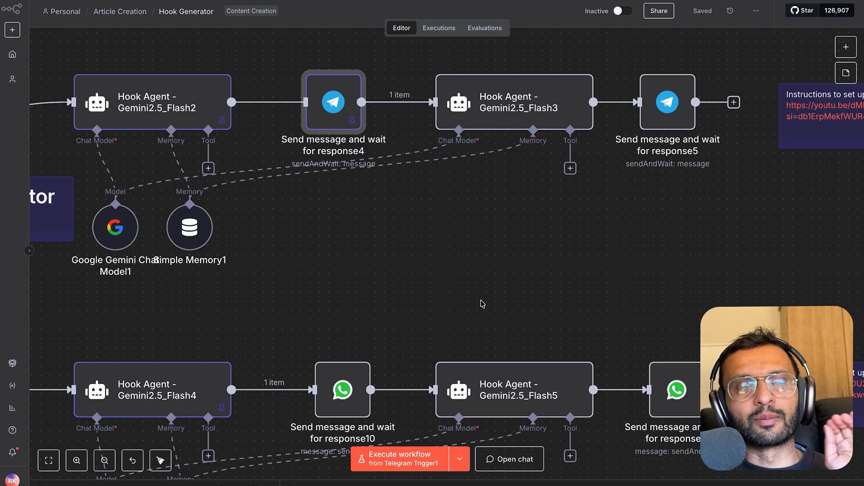
mouse_move(435, 215)
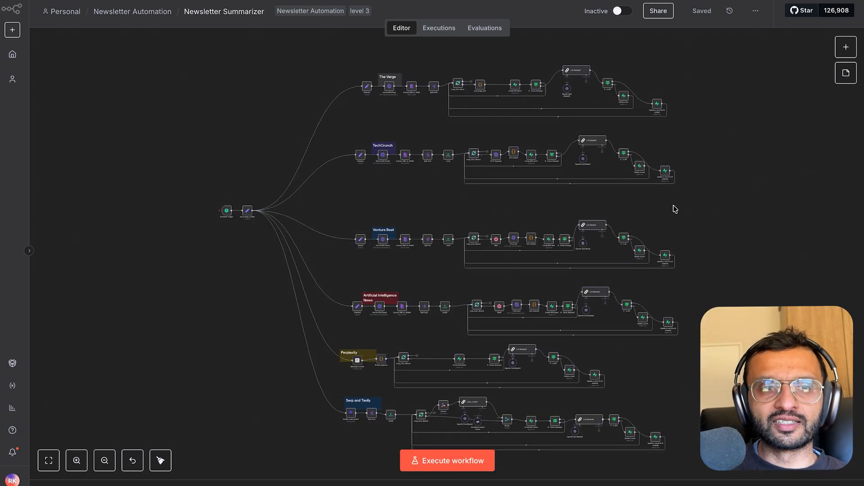
mouse_move(394, 121)
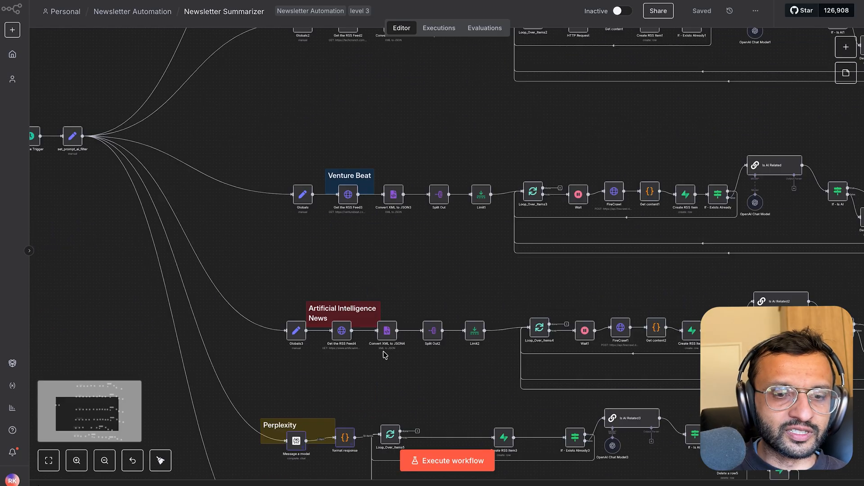
- Zoom into the Newsletter Summarizer's AI News RSS, Perplexity and Serp-and-Tavily branches
scroll("down", 3)
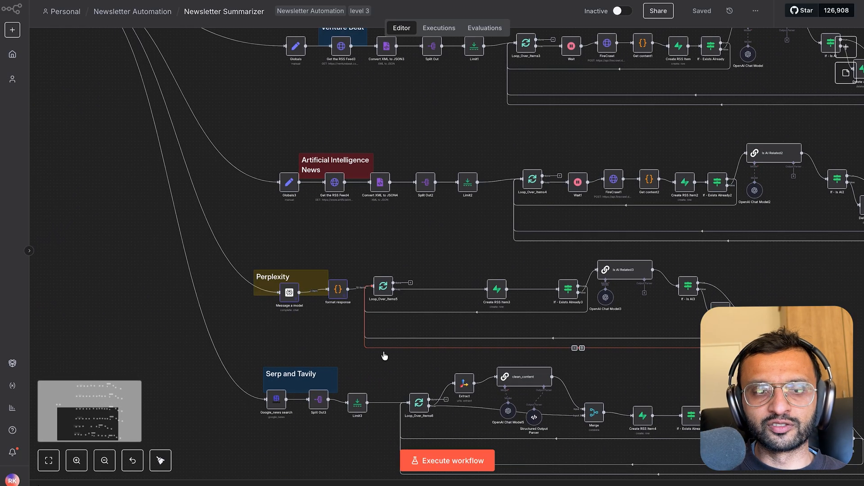